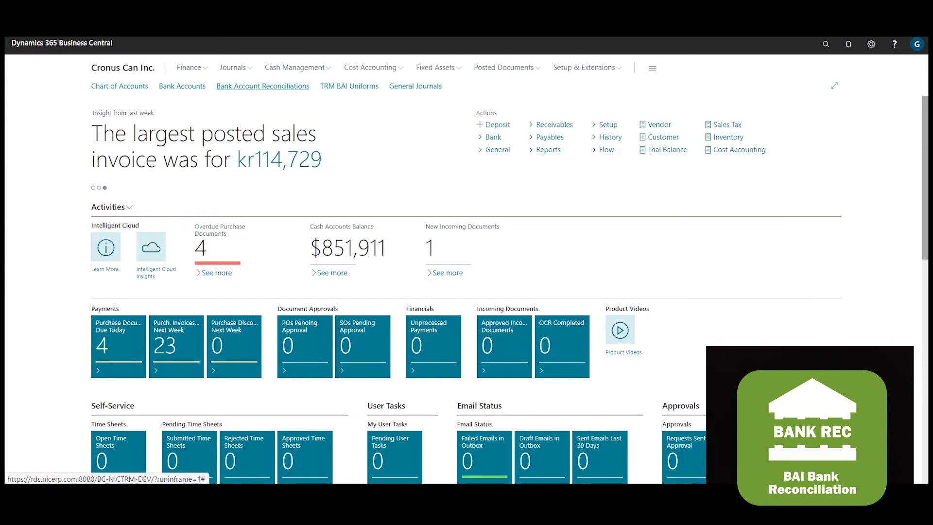
# Open reconciliation 29 for WWB-OPERATING from the Bank Account Reconciliations list
pyautogui.click(262, 86)
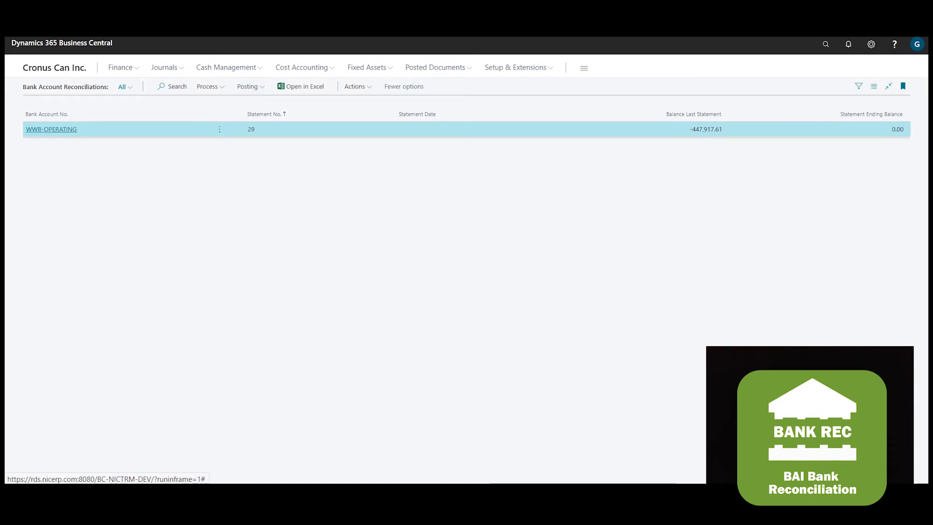
pyautogui.click(51, 129)
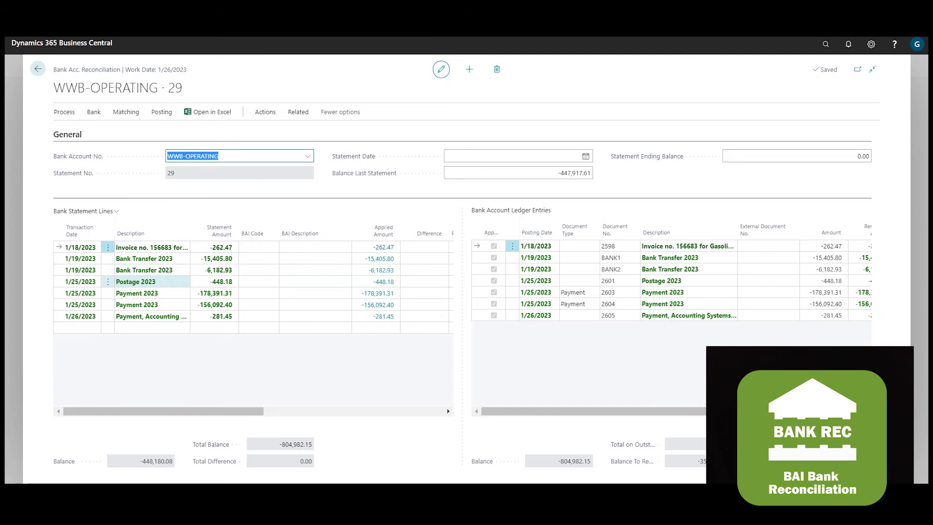
pyautogui.click(136, 304)
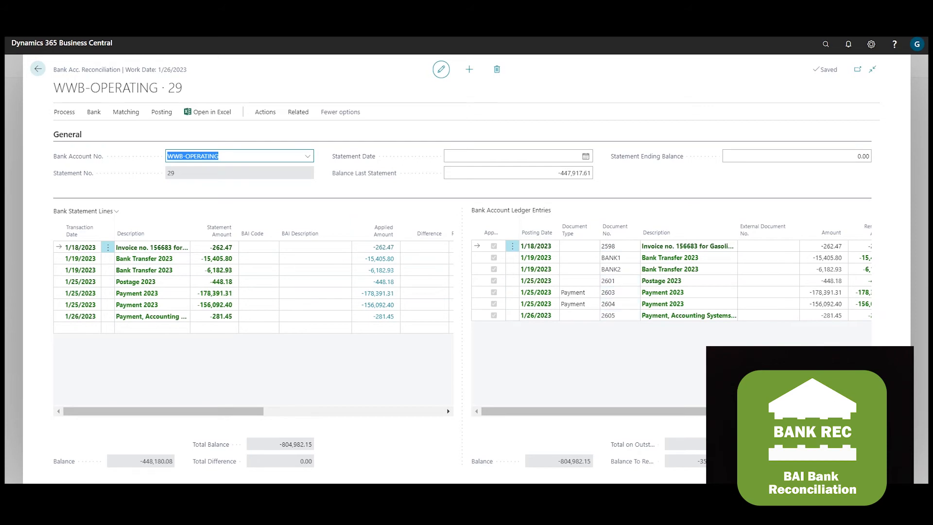
# Leave the WWB-OPERATING reconciliation and open the ABC1 BAI Uniform card
pyautogui.click(37, 69)
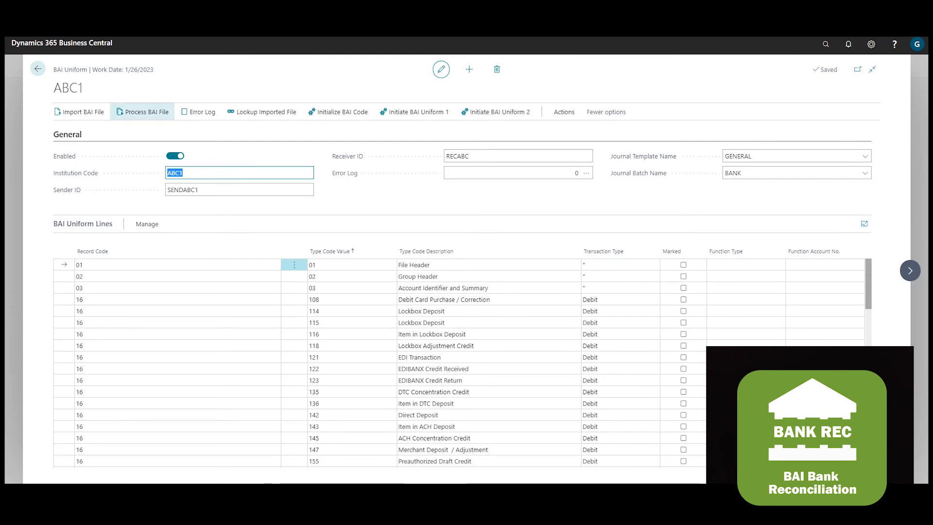
# Confirm processing the imported BAI file, then open the ABC CHECK reconciliation, statement 41
pyautogui.click(141, 111)
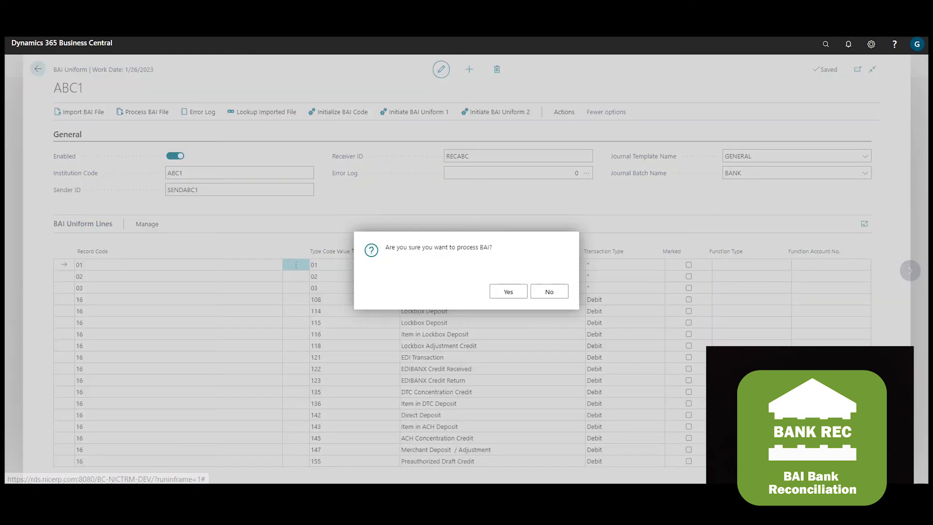
pyautogui.click(506, 291)
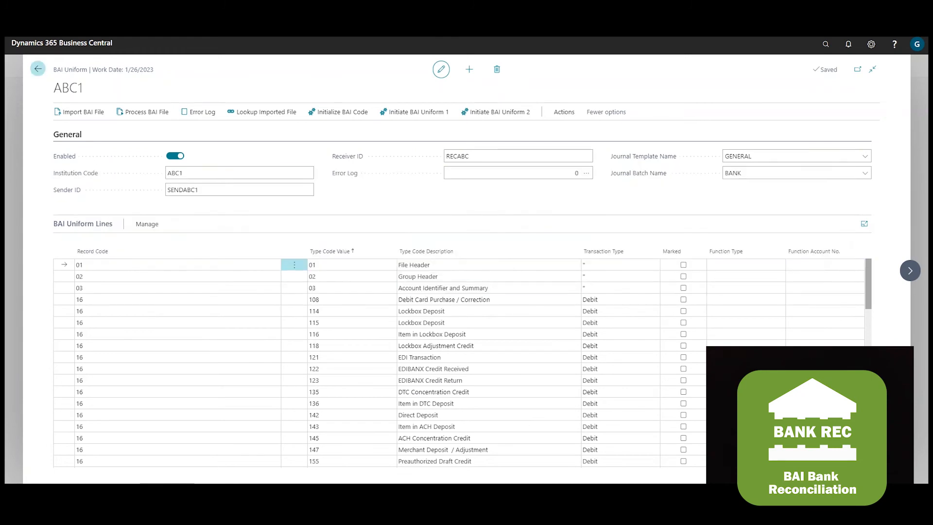
pyautogui.click(37, 69)
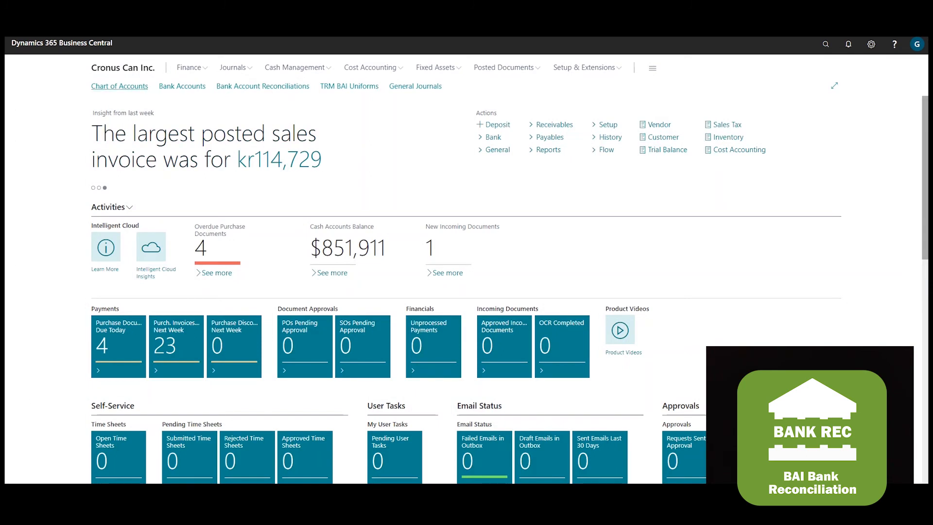
pyautogui.click(263, 86)
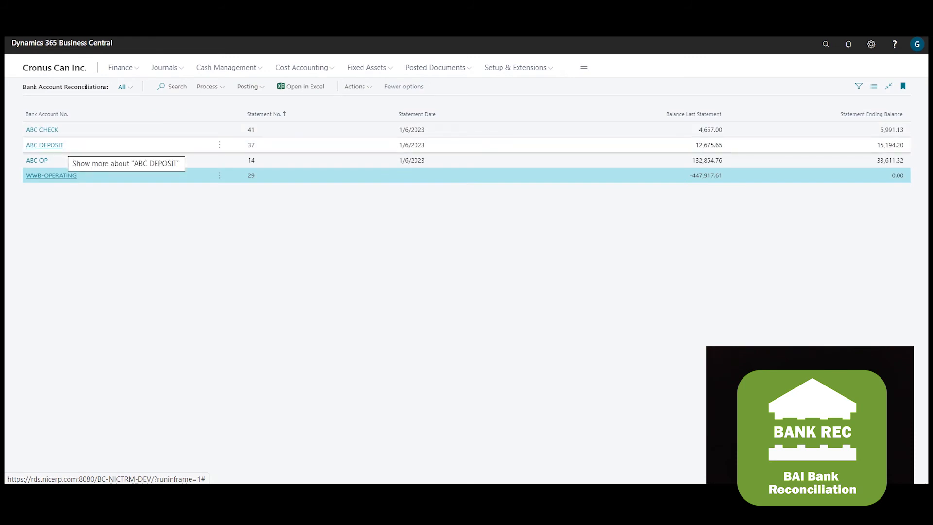
pyautogui.click(42, 129)
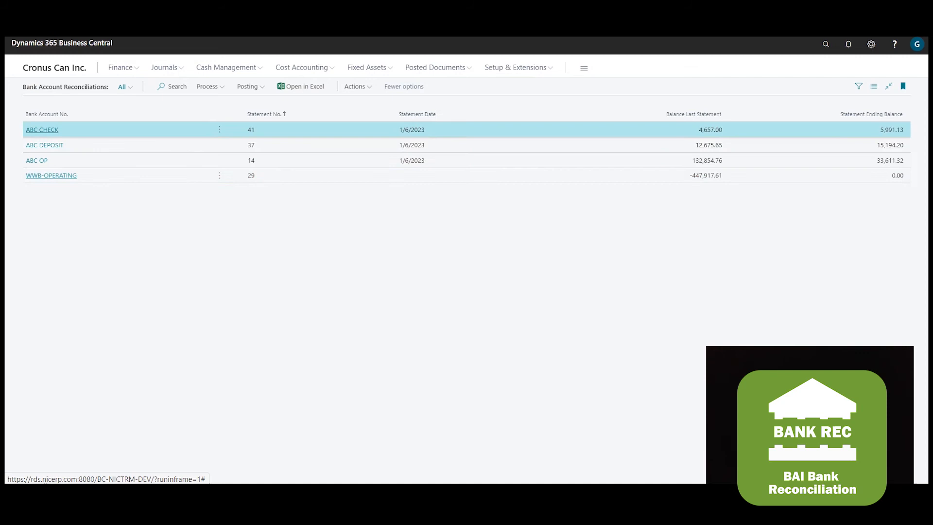
pyautogui.click(42, 129)
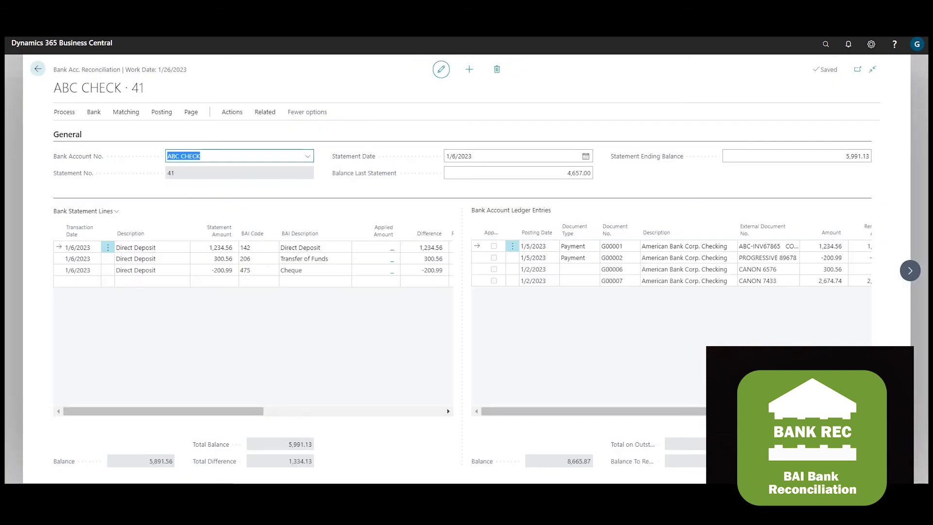
# Inspect BAI codes 142 and 475 on ABC CHECK, then advance to ABC OP statement 14
pyautogui.click(256, 246)
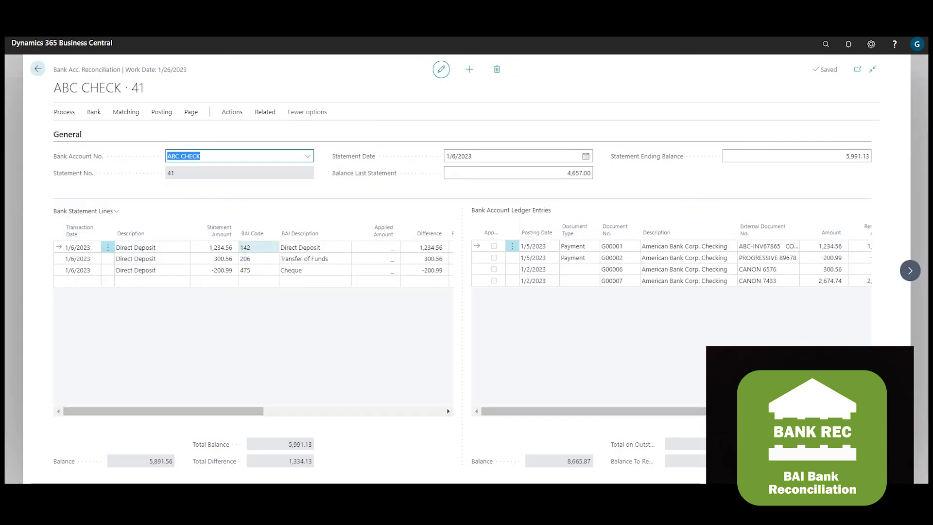
pyautogui.click(245, 270)
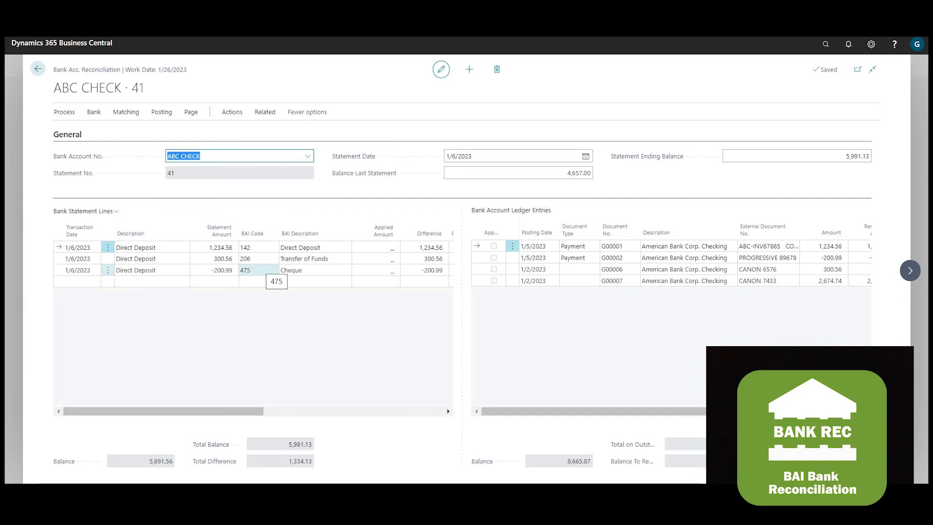
pyautogui.click(152, 258)
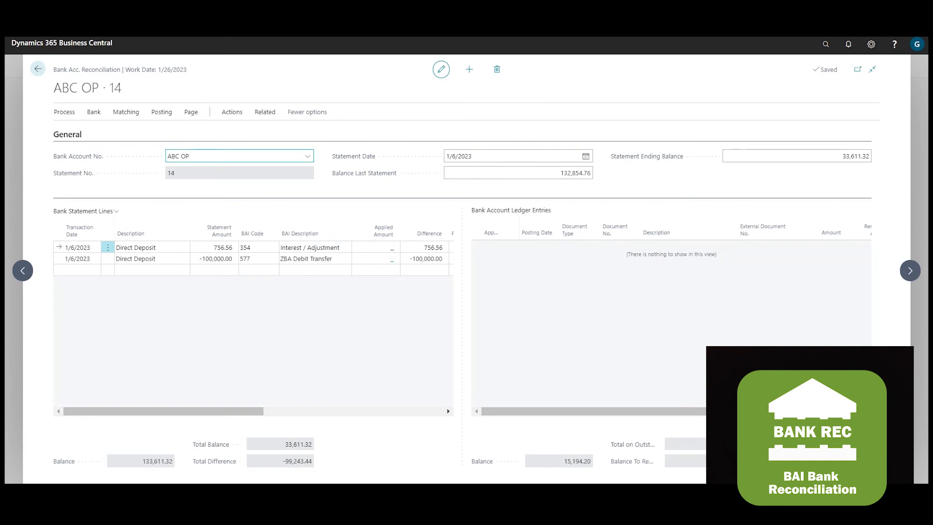
# Create the BANK general journal for ABC OP: G00009 interest -756.56 and ABC DEPOSIT 100,000
pyautogui.click(310, 247)
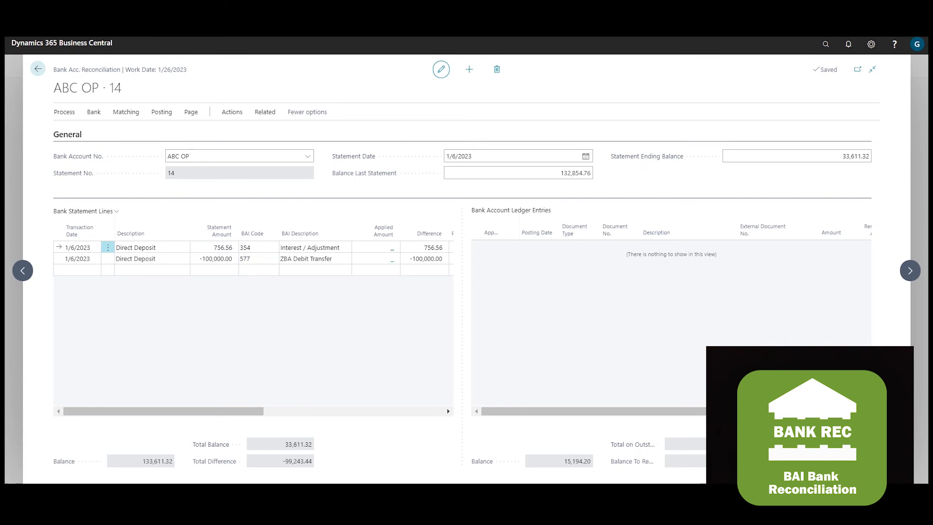
pyautogui.click(37, 69)
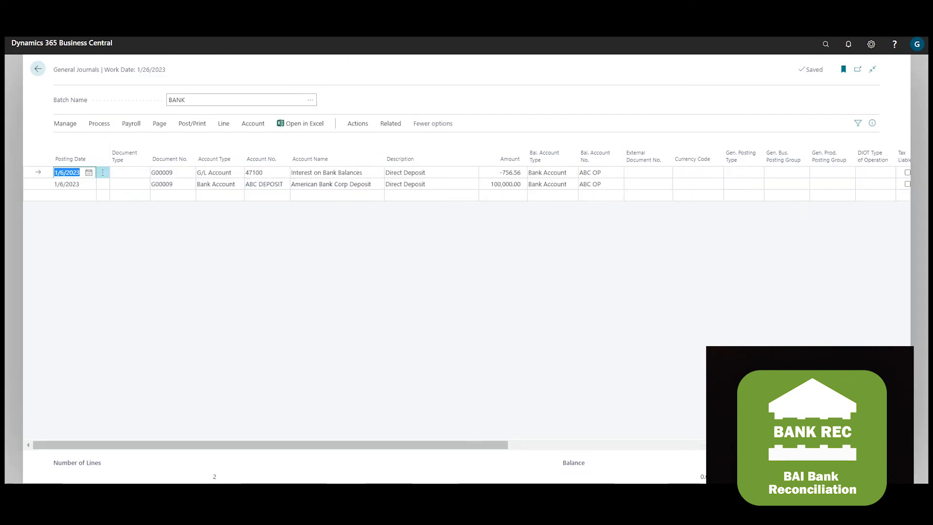
# Close the General Journals page and reopen the ABC1 BAI Uniform card
pyautogui.click(264, 183)
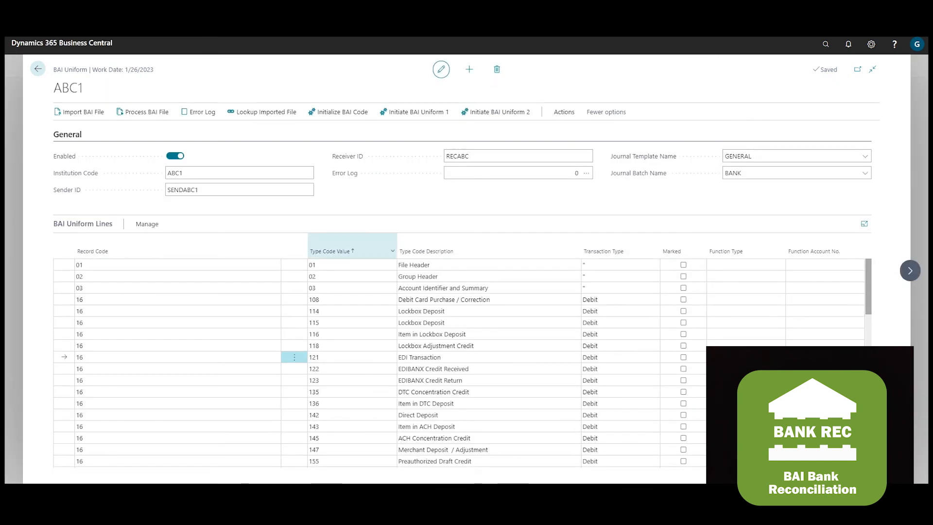
# Filter the Type Code Value column to 354|577
pyautogui.click(390, 251)
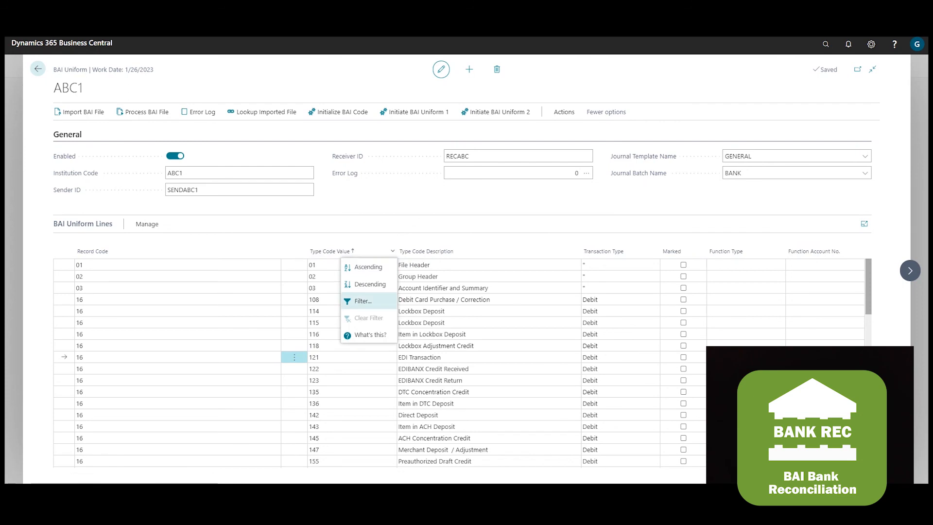
pyautogui.click(362, 300)
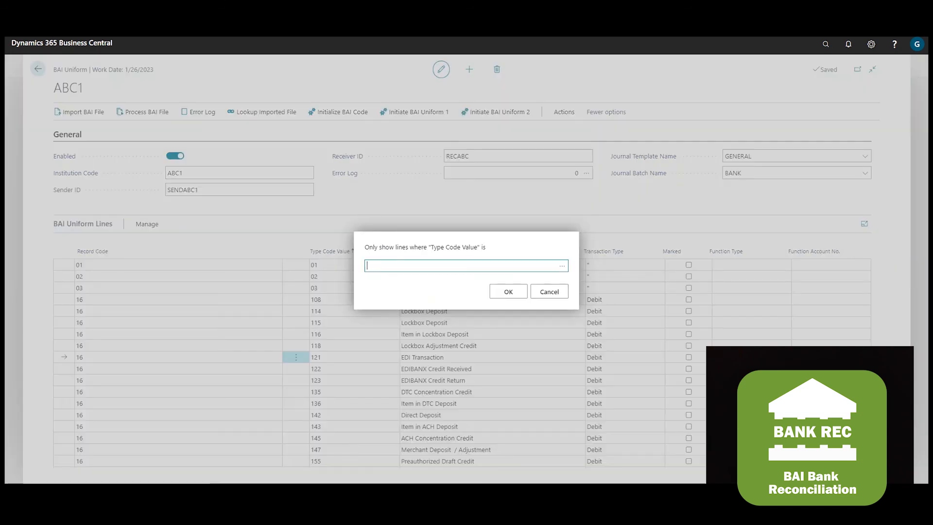
pyautogui.write('3')
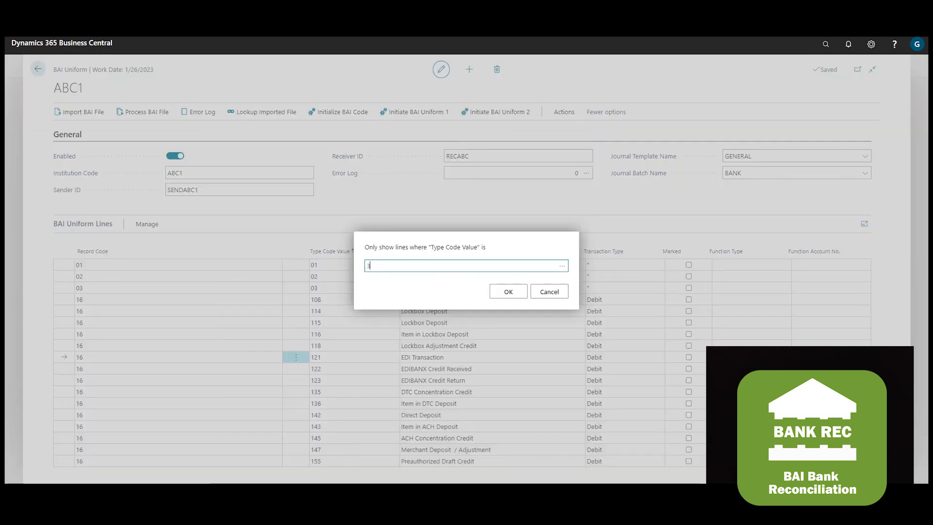
pyautogui.write('54')
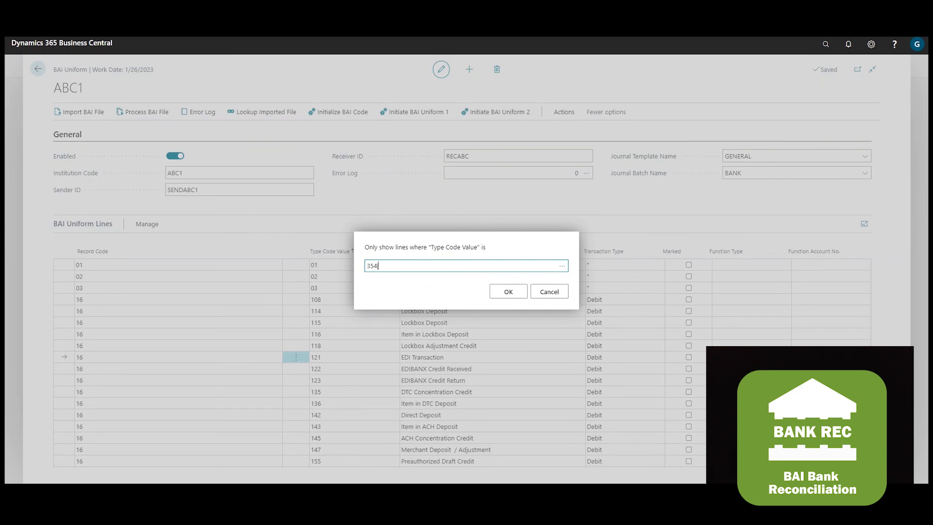
pyautogui.write('|577')
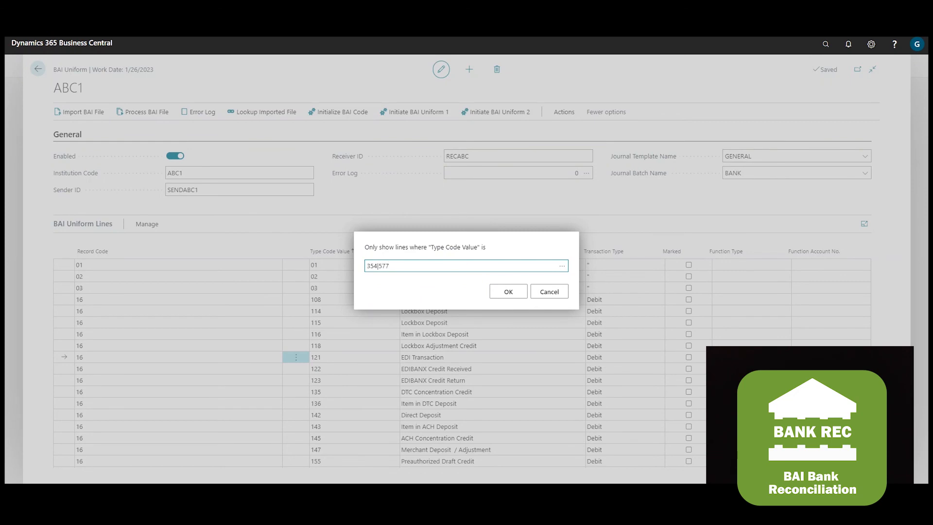
pyautogui.click(506, 292)
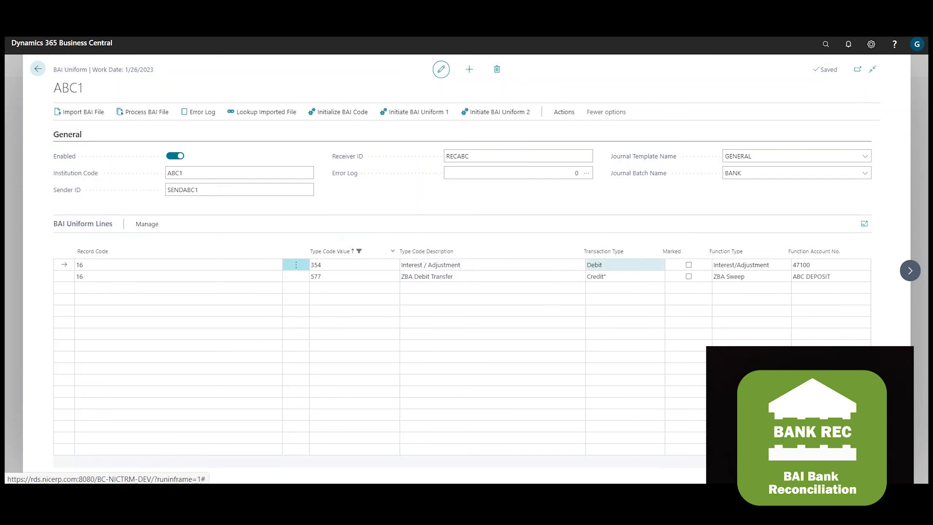
# Check that code 354 maps to account 47100 and 577 to ABC DEPOSIT
pyautogui.click(728, 276)
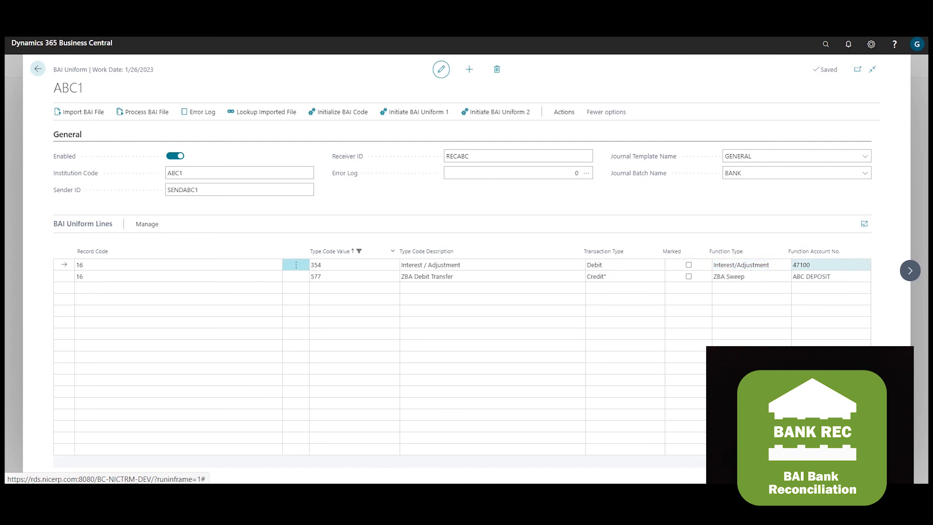
pyautogui.click(339, 276)
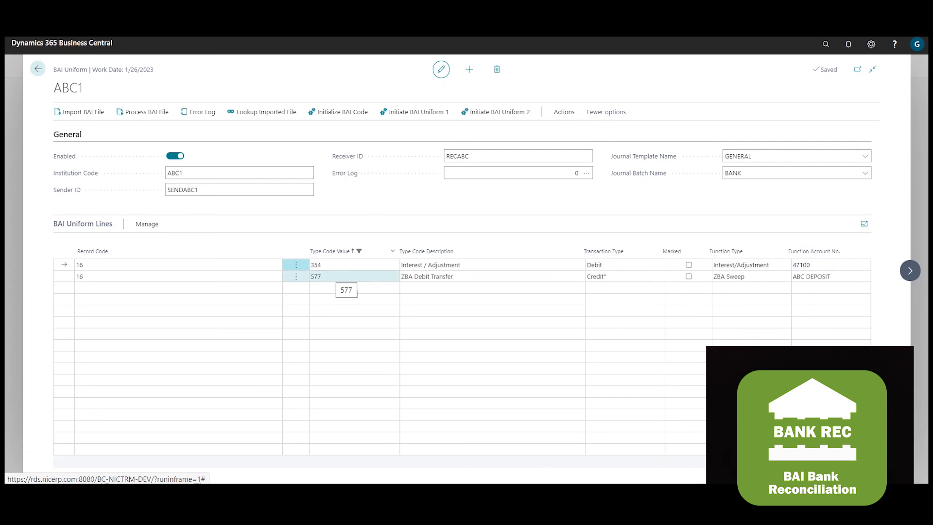
pyautogui.click(428, 276)
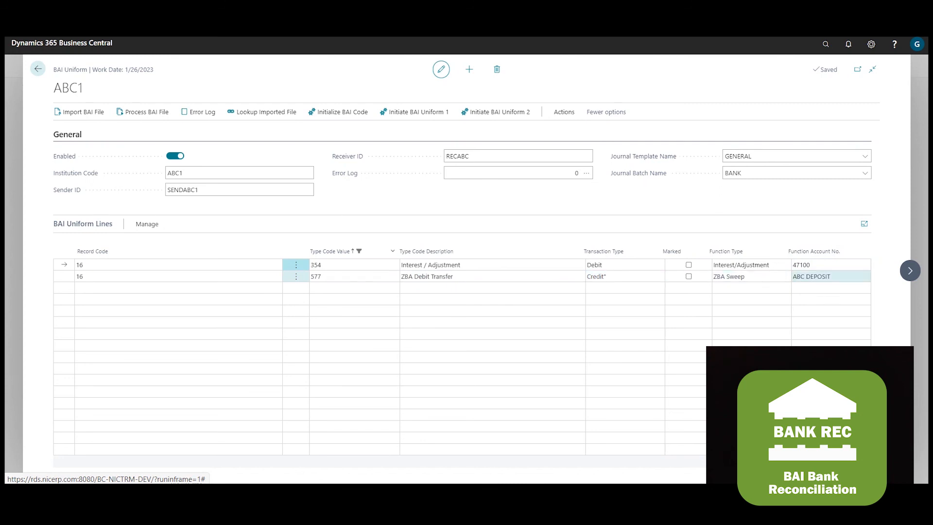
pyautogui.moveTo(811, 276)
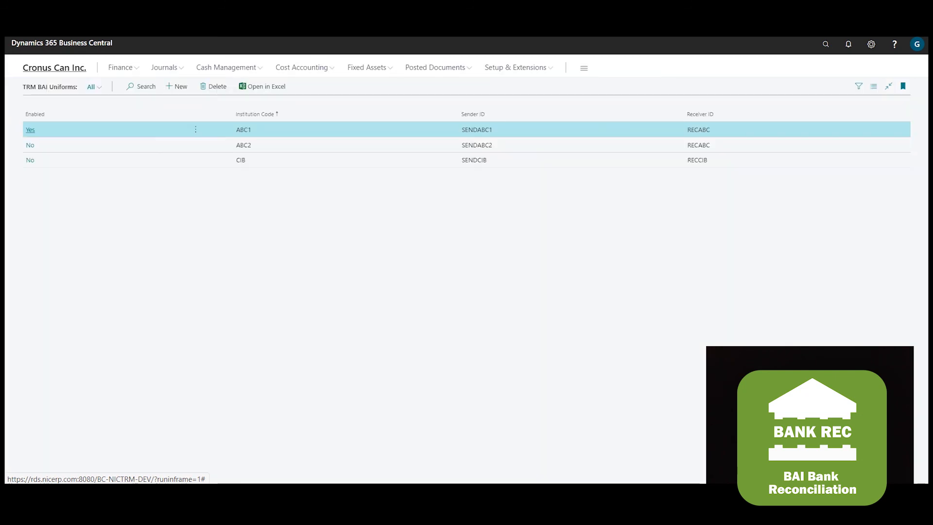
pyautogui.moveTo(54, 67)
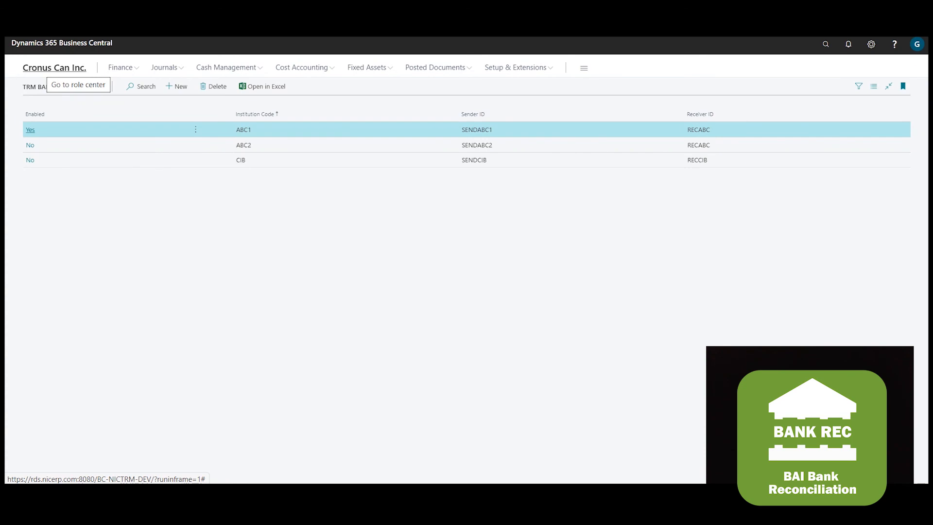